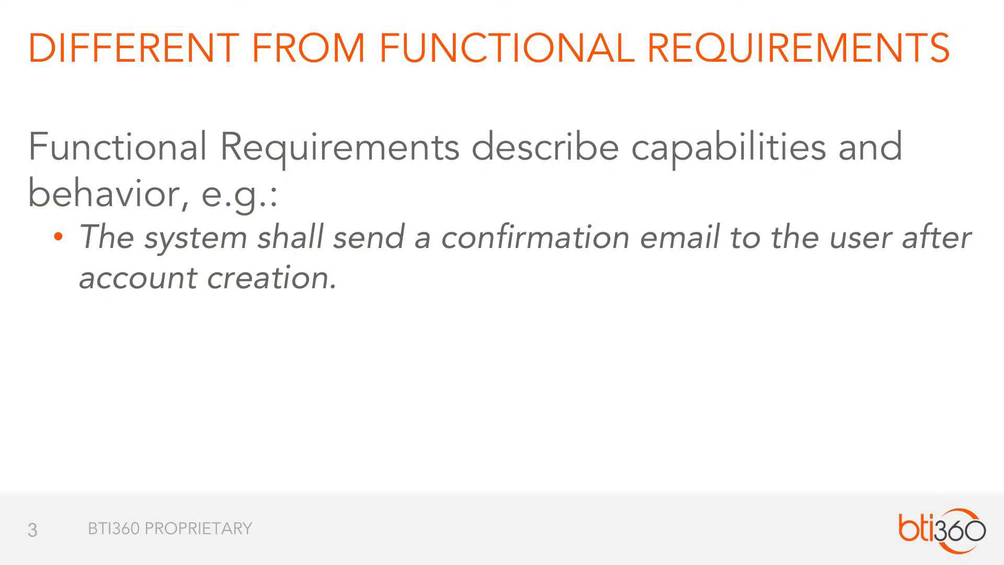
key(Right)
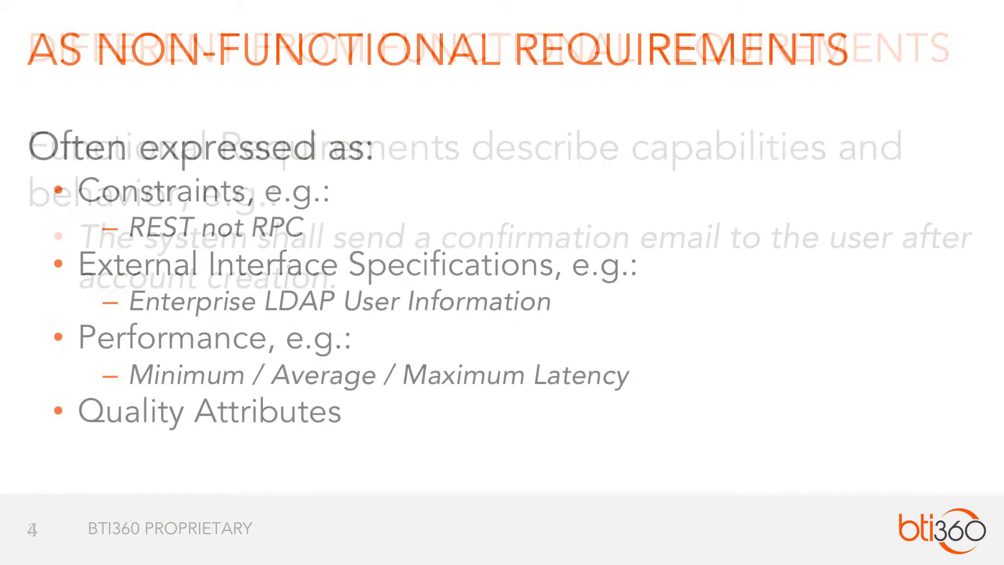